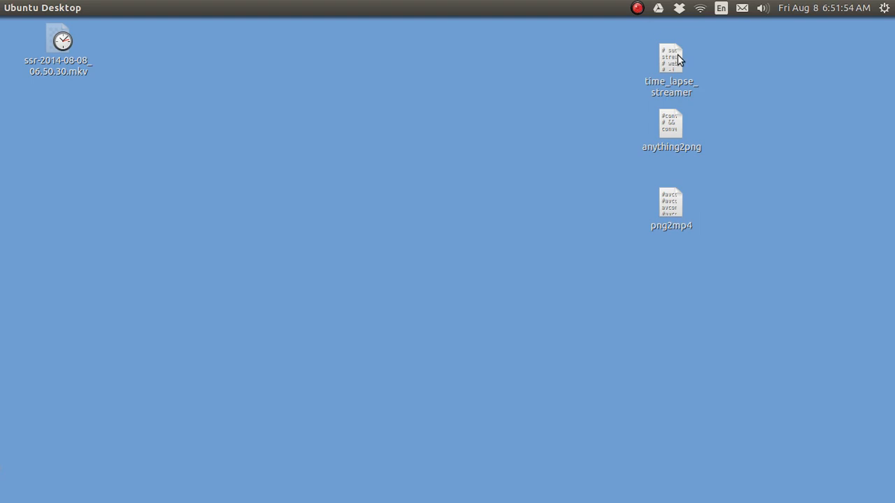
Run the time_lapse_streamer desktop script in a terminal to capture webcam JPEGs 0000–0027.
{"action": "double_click", "coordinate": [669, 58]}
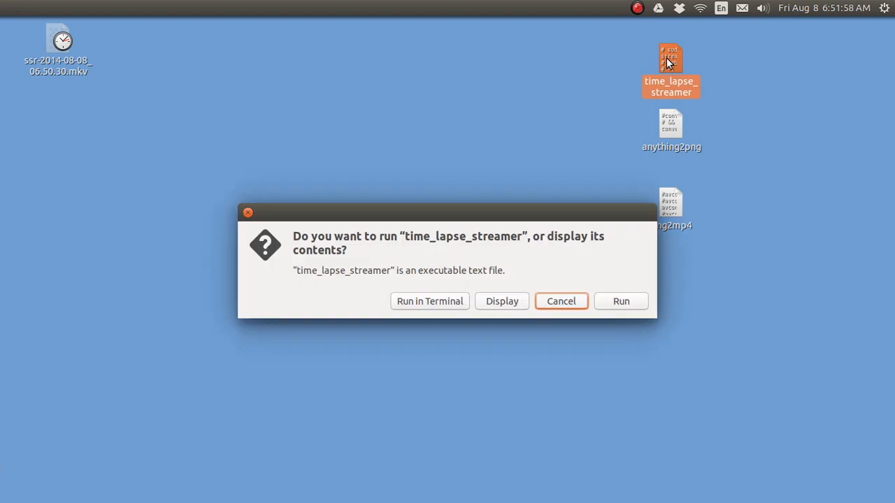
{"action": "mouse_move", "coordinate": [415, 301]}
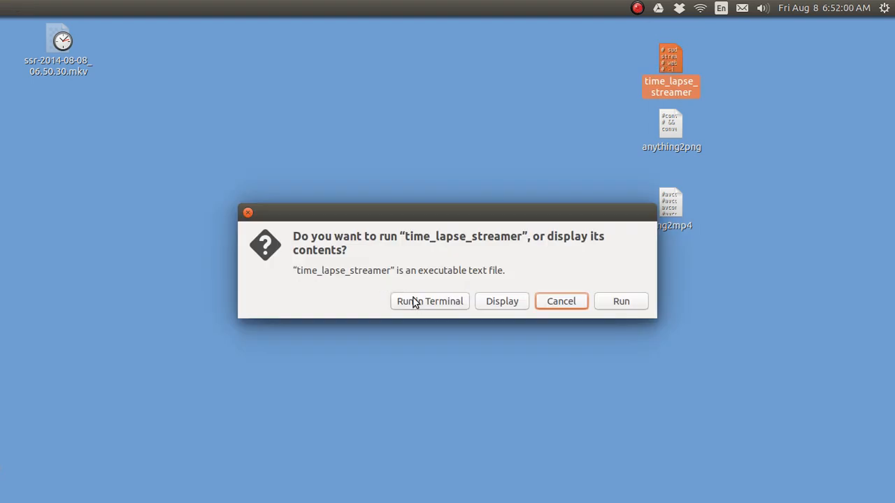
{"action": "left_click", "coordinate": [429, 300]}
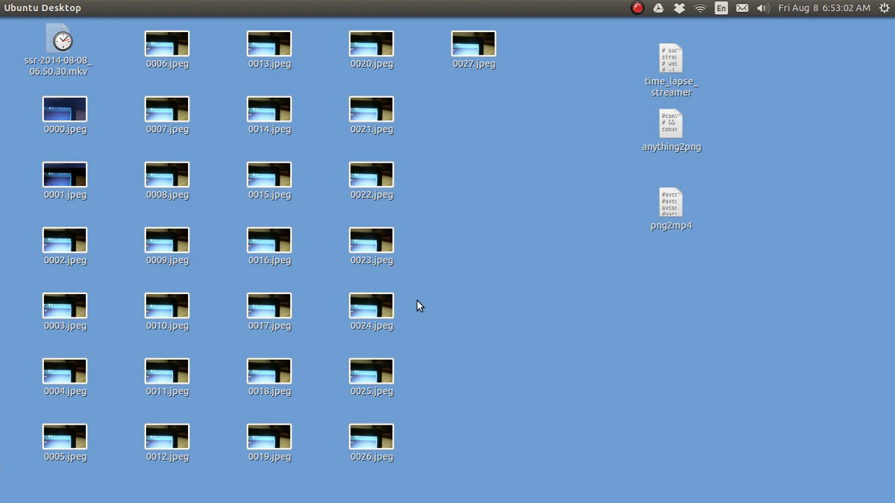
{"action": "left_click", "coordinate": [64, 109]}
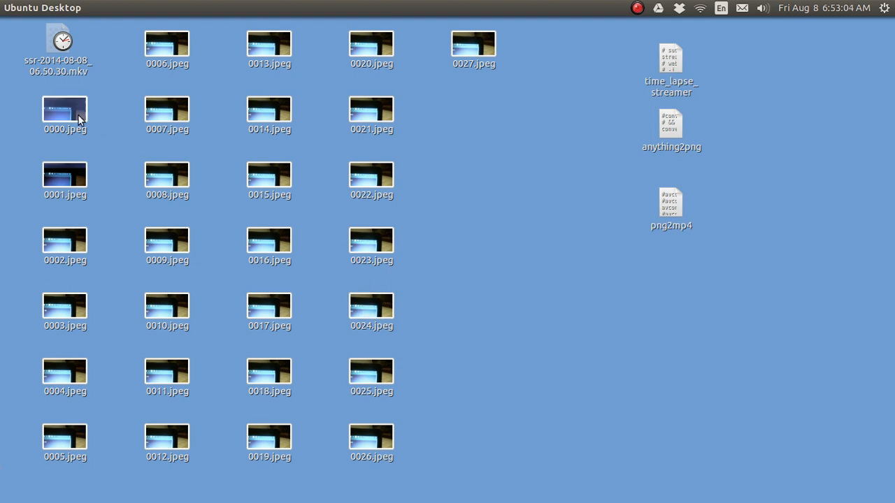
{"action": "left_click", "coordinate": [64, 116]}
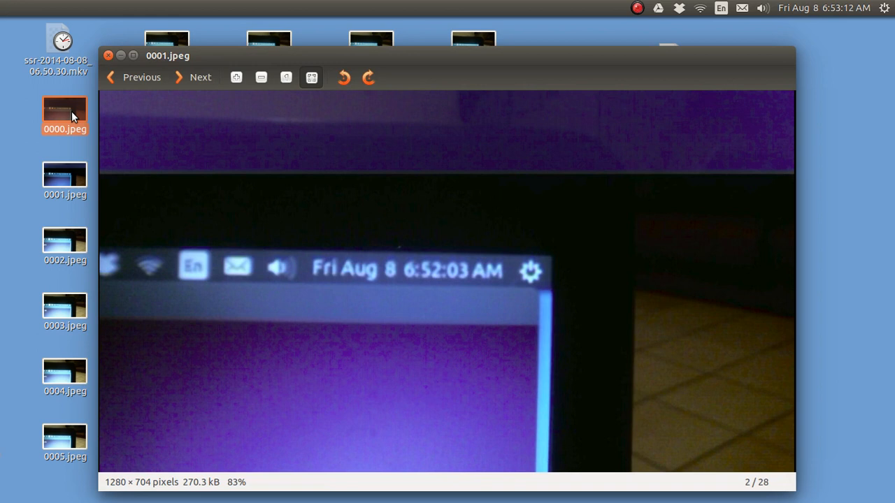
{"action": "left_click", "coordinate": [200, 77]}
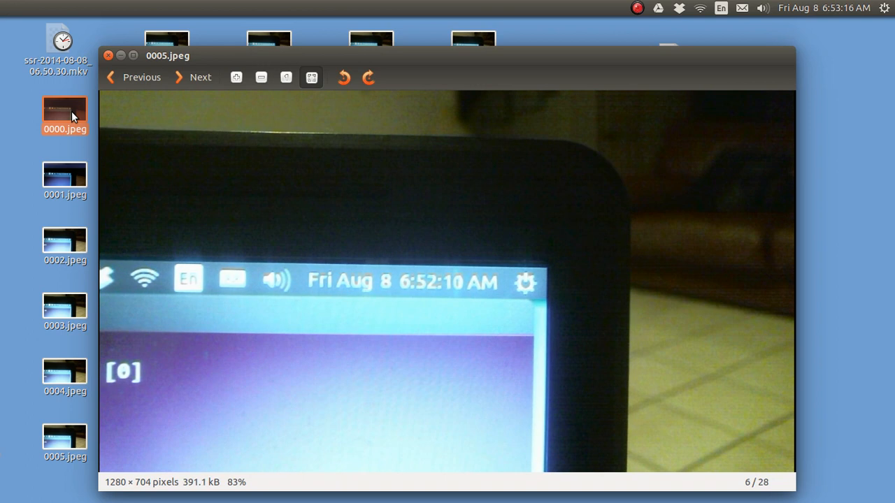
{"action": "left_click", "coordinate": [192, 77]}
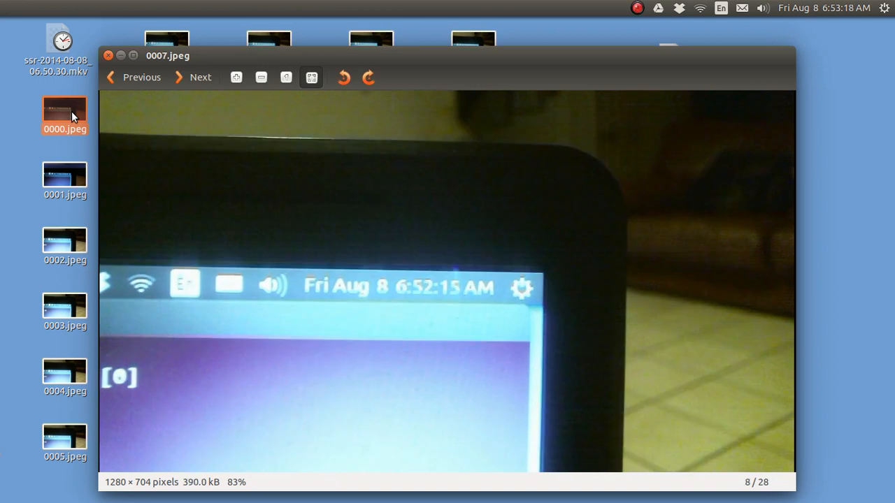
{"action": "left_click", "coordinate": [200, 77]}
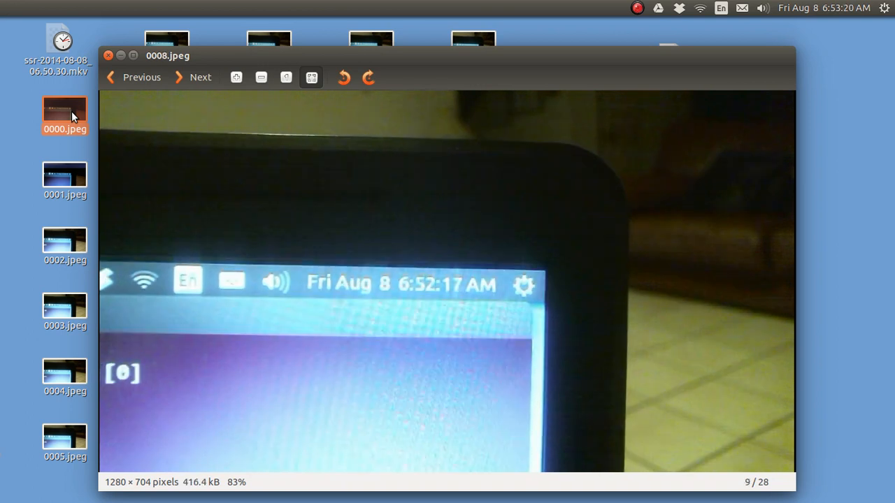
{"action": "left_click", "coordinate": [200, 77]}
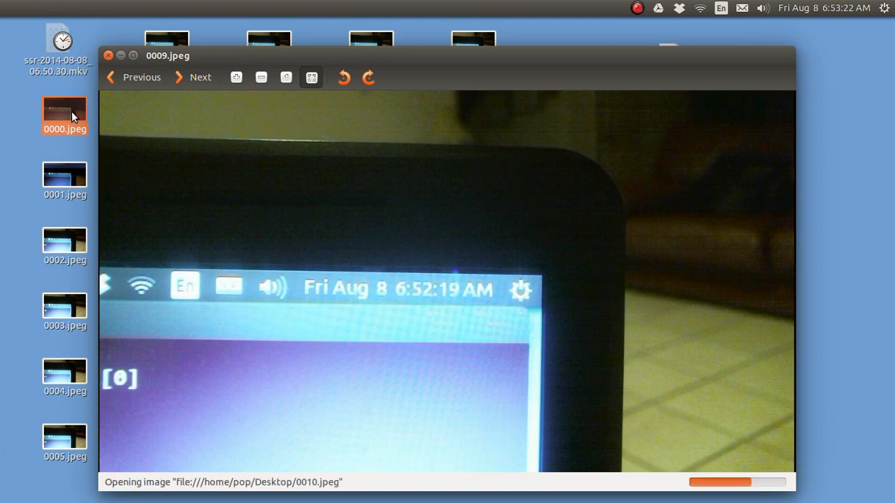
{"action": "left_click", "coordinate": [193, 77]}
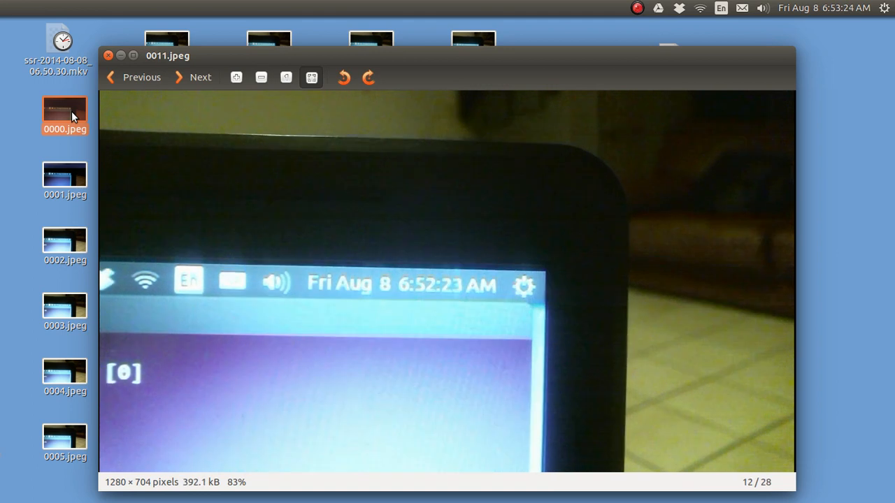
{"action": "left_click", "coordinate": [108, 55]}
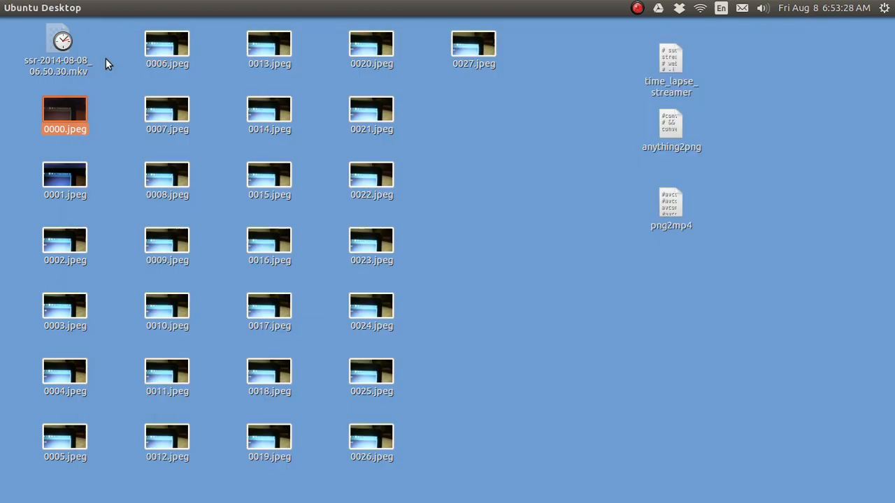
{"action": "mouse_move", "coordinate": [526, 77]}
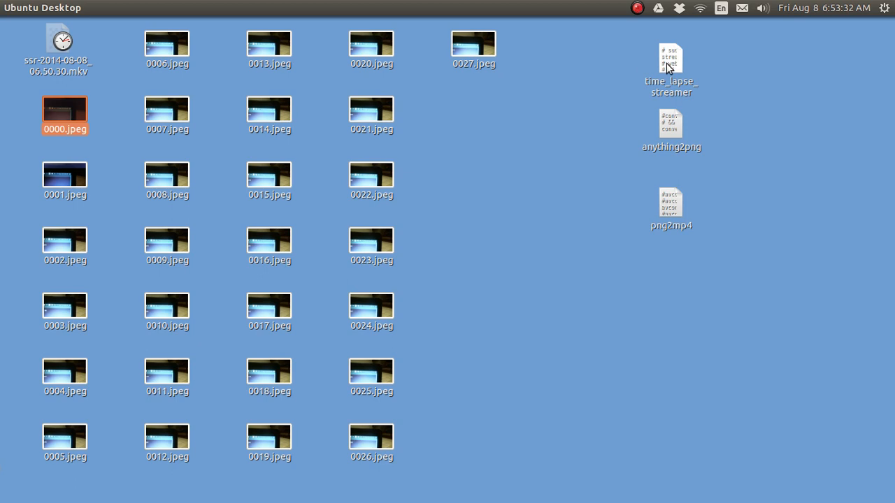
{"action": "double_click", "coordinate": [670, 58]}
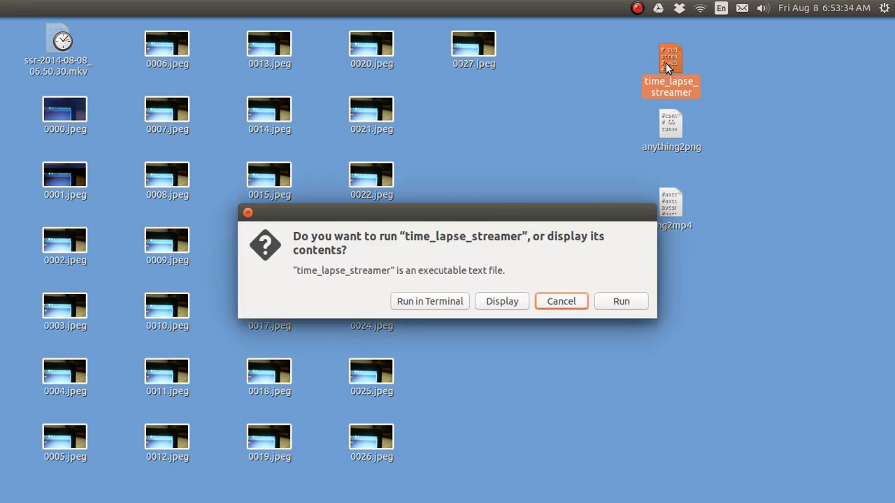
{"action": "mouse_move", "coordinate": [429, 300]}
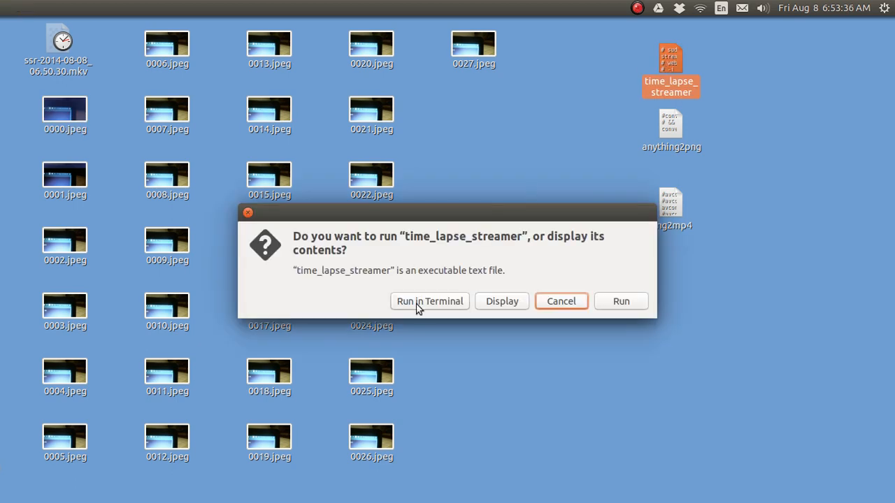
{"action": "mouse_move", "coordinate": [501, 301]}
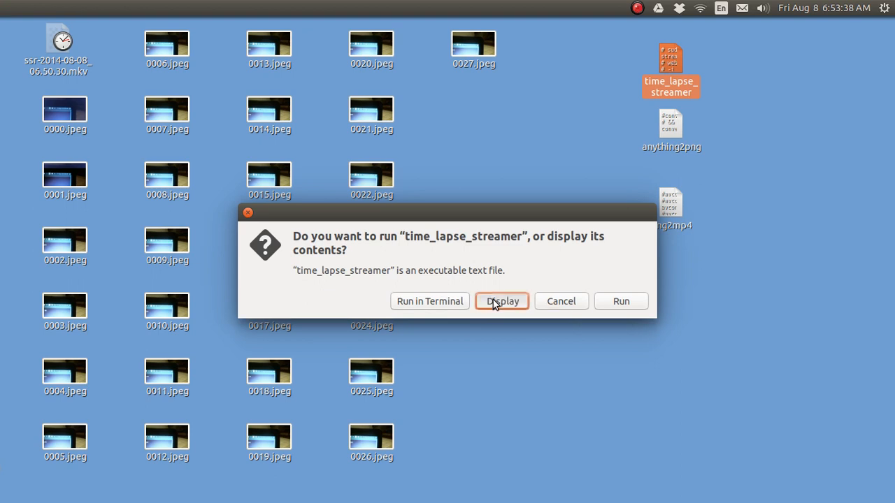
{"action": "left_click", "coordinate": [501, 300]}
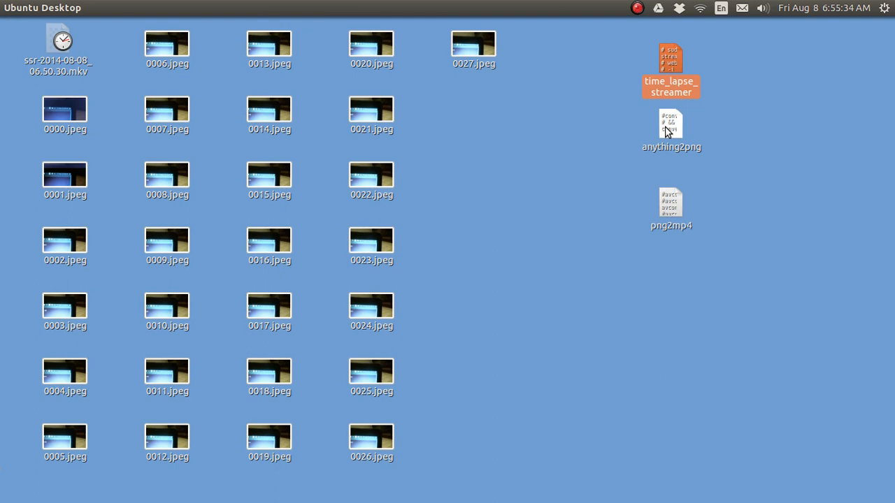
Display the anything2png script in gedit to read its JPEG-to-PNG convert command.
{"action": "double_click", "coordinate": [670, 129]}
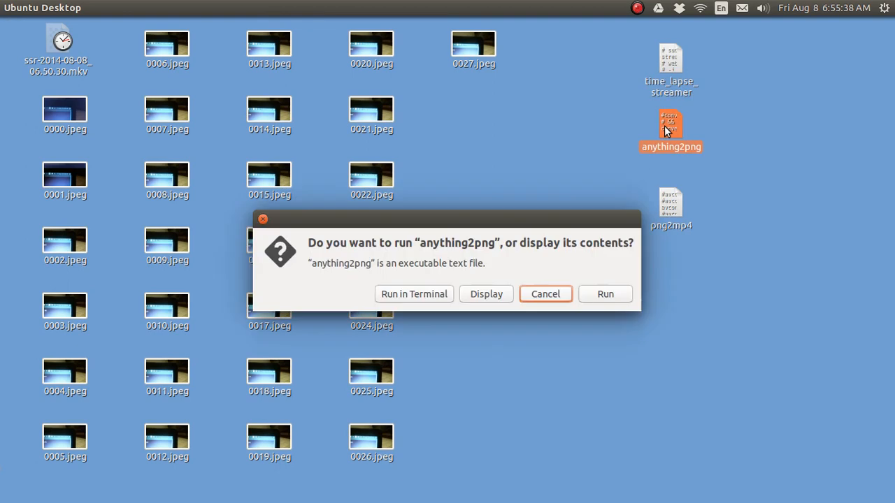
{"action": "mouse_move", "coordinate": [496, 278]}
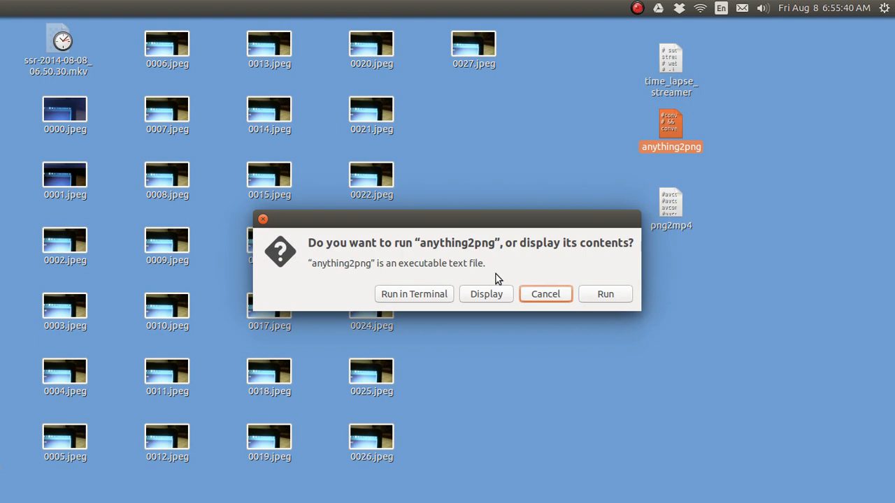
{"action": "left_click", "coordinate": [545, 293]}
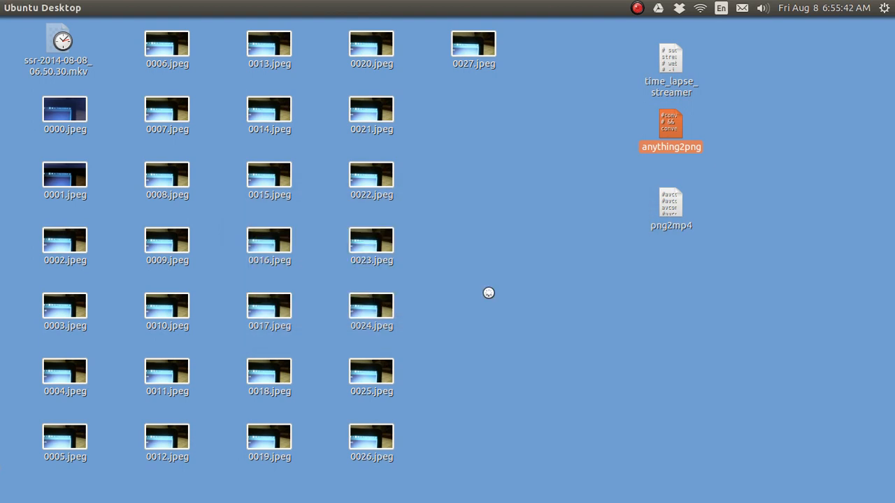
{"action": "double_click", "coordinate": [671, 125]}
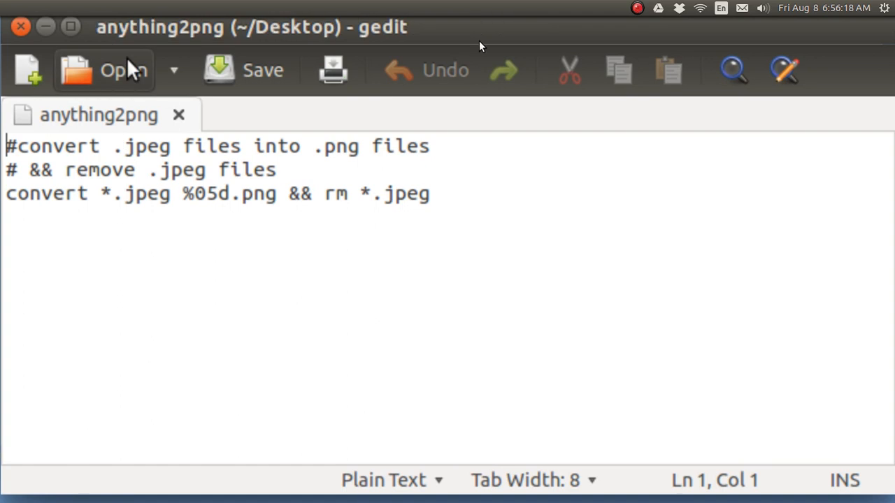
{"action": "mouse_move", "coordinate": [105, 69]}
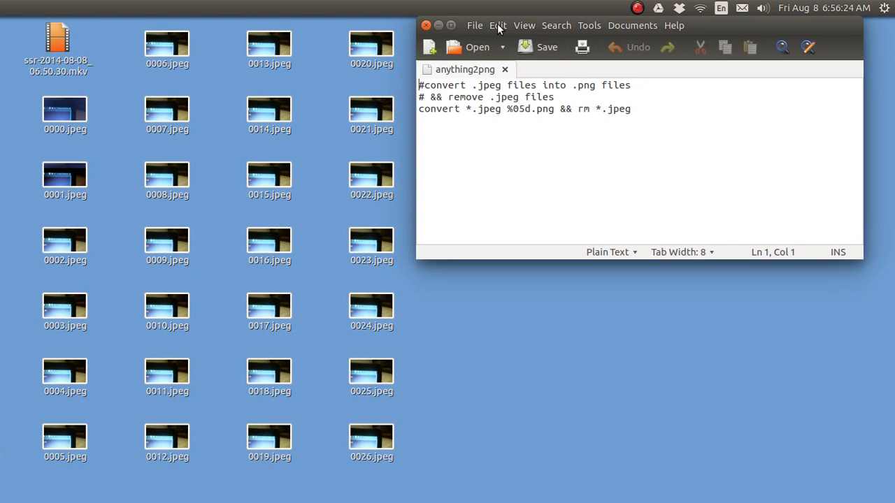
Set gedit's highlight mode to awk so the script's comment lines show in colour.
{"action": "left_click", "coordinate": [497, 25]}
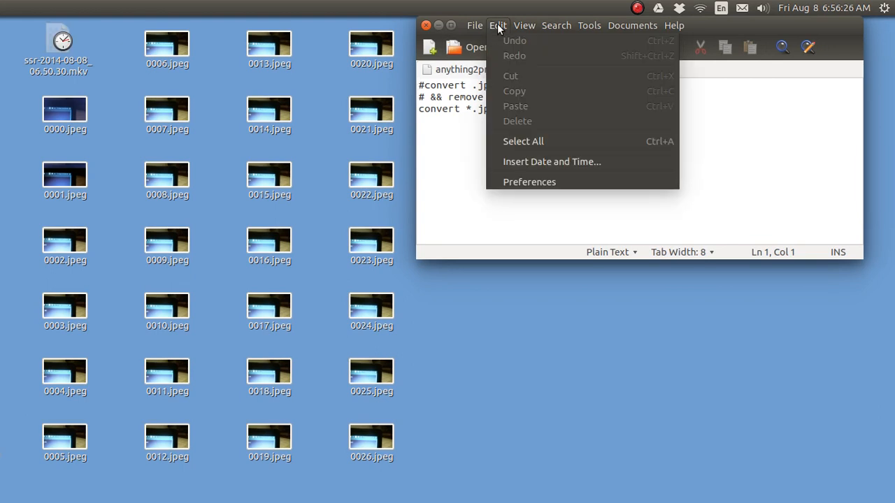
{"action": "left_click", "coordinate": [523, 25]}
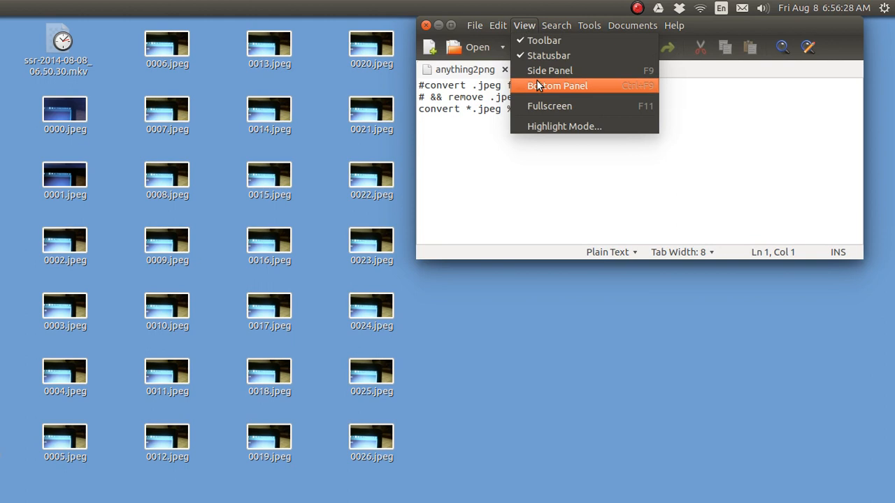
{"action": "left_click", "coordinate": [564, 126]}
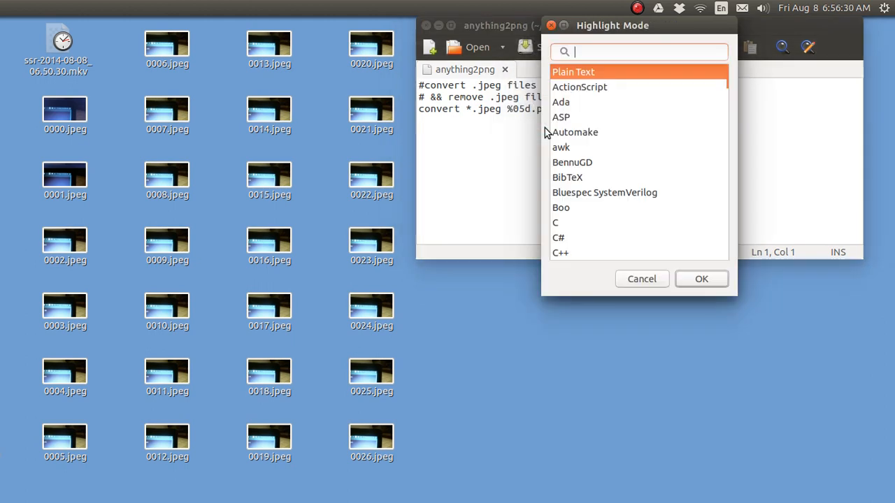
{"action": "mouse_move", "coordinate": [562, 149]}
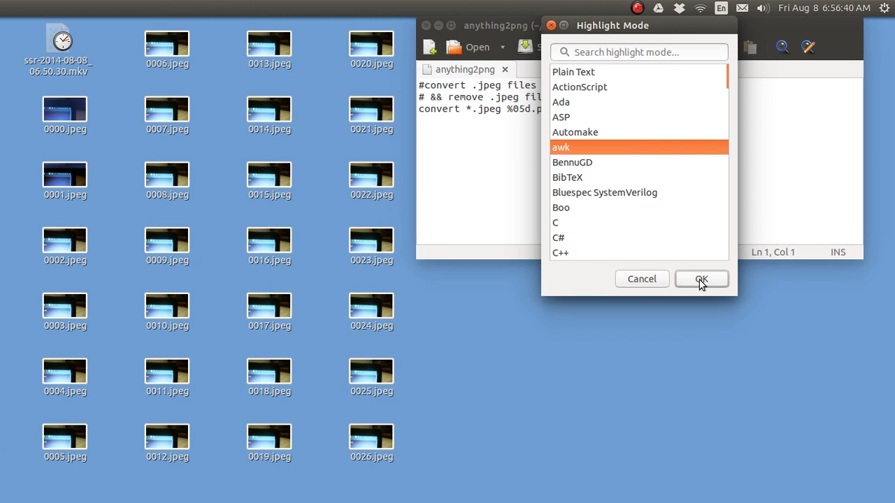
{"action": "left_click", "coordinate": [701, 279]}
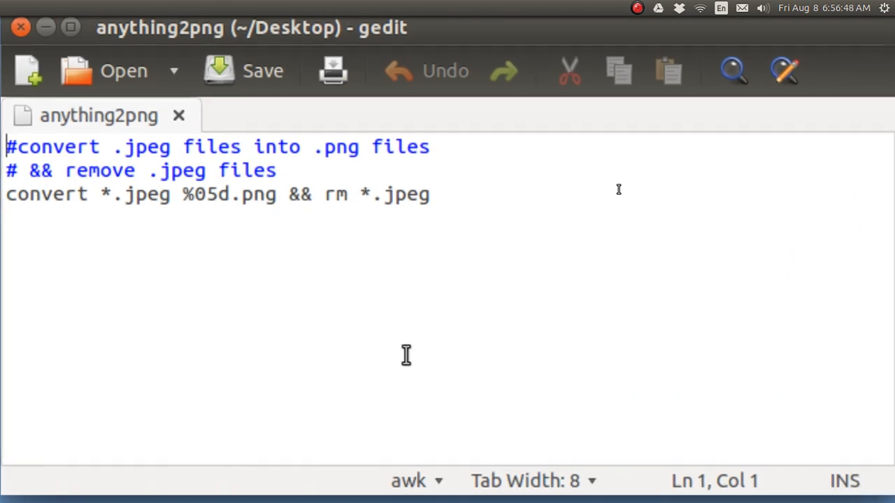
{"action": "mouse_move", "coordinate": [363, 328]}
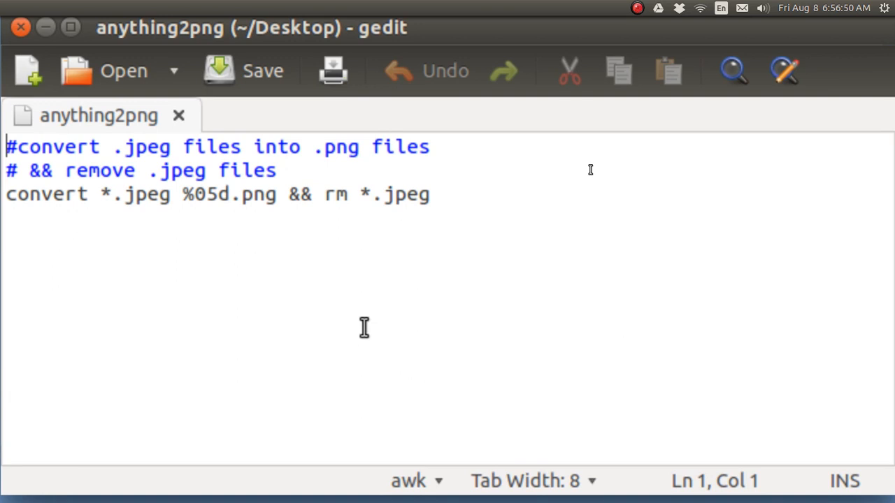
{"action": "mouse_move", "coordinate": [40, 218]}
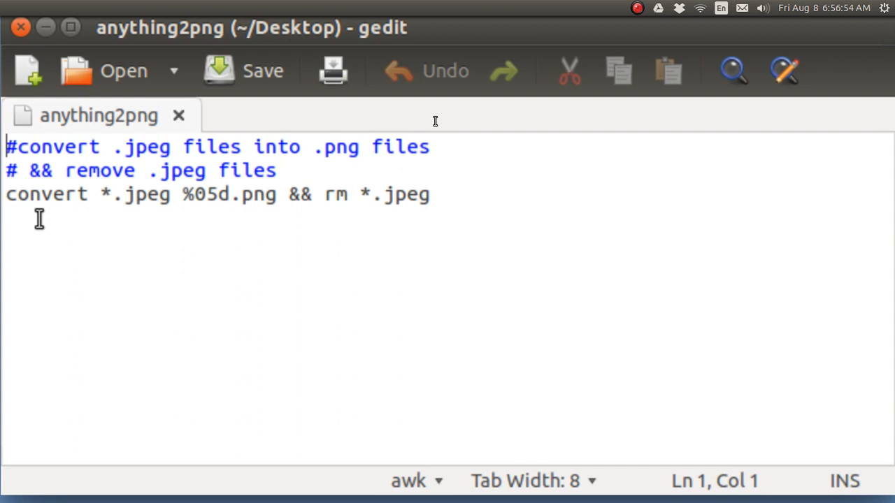
{"action": "mouse_move", "coordinate": [105, 221]}
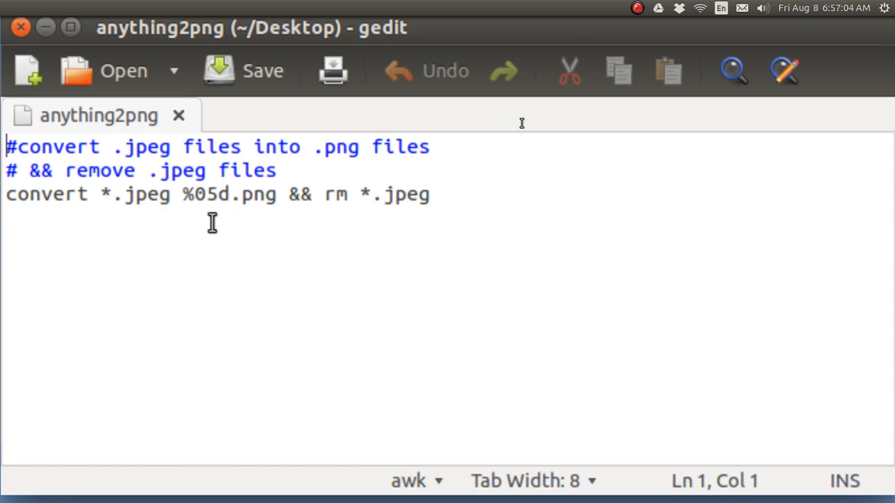
{"action": "mouse_move", "coordinate": [217, 223]}
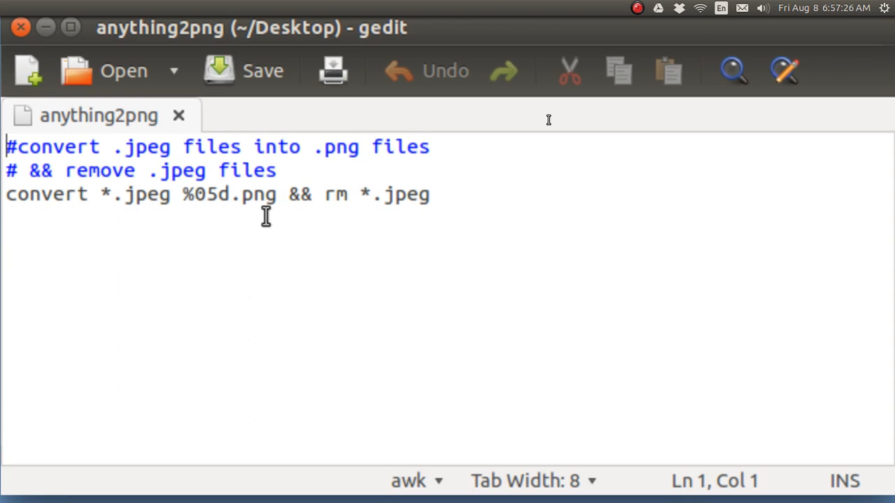
{"action": "mouse_move", "coordinate": [349, 215]}
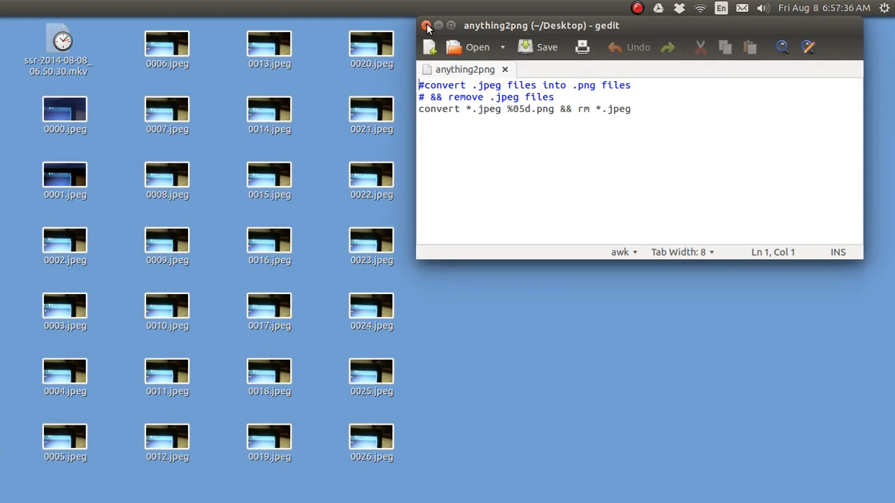
Close the anything2png gedit window, returning to the desktop.
{"action": "left_click", "coordinate": [427, 26]}
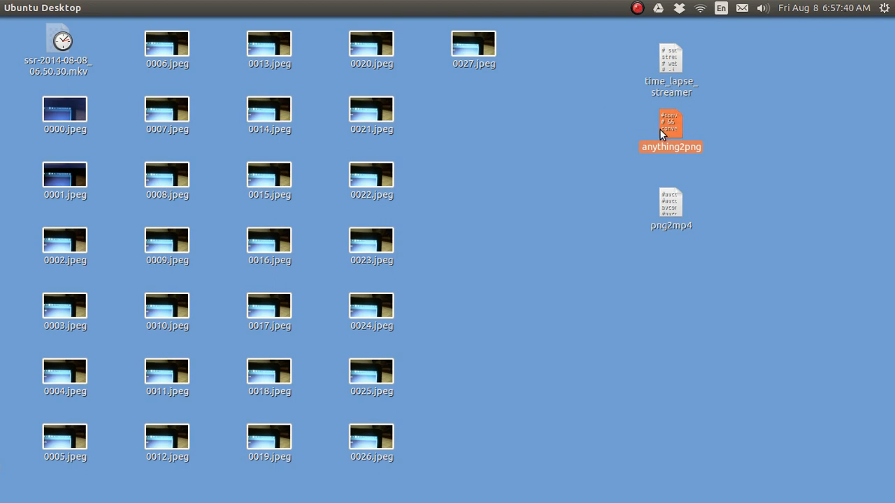
Run anything2png in a terminal, converting the desktop JPEGs into numbered PNG files.
{"action": "double_click", "coordinate": [669, 125]}
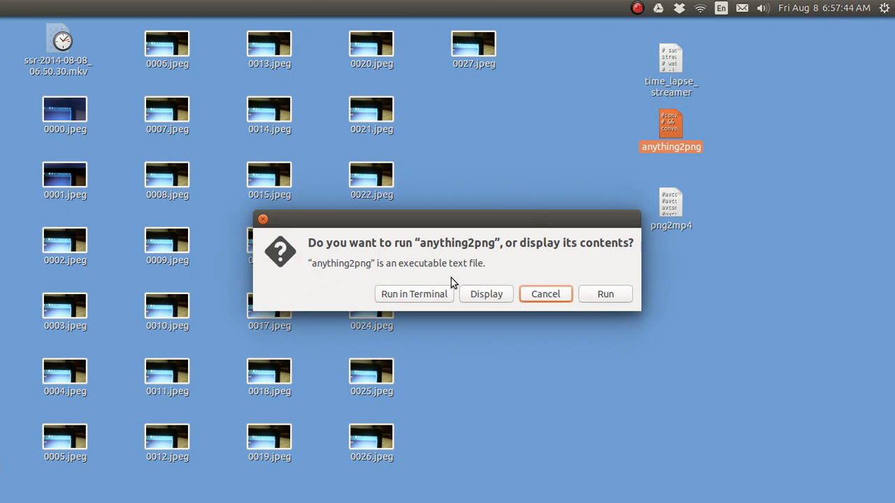
{"action": "left_click", "coordinate": [545, 294]}
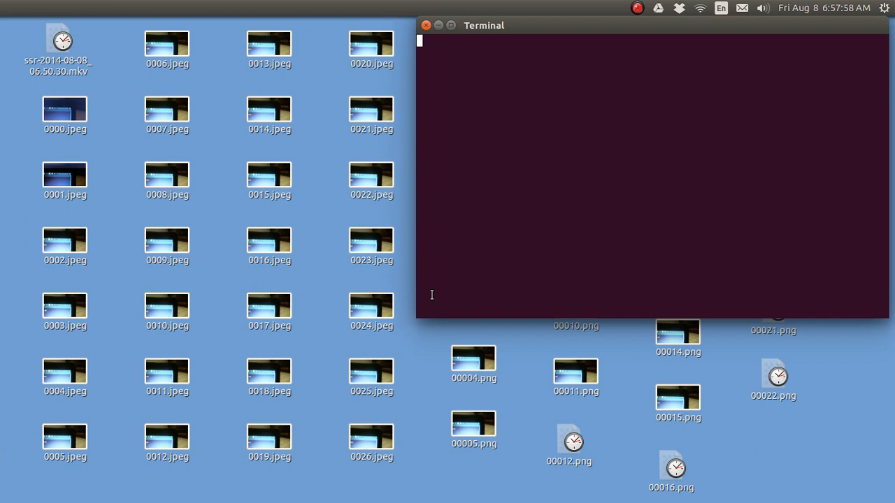
{"action": "left_click", "coordinate": [425, 25]}
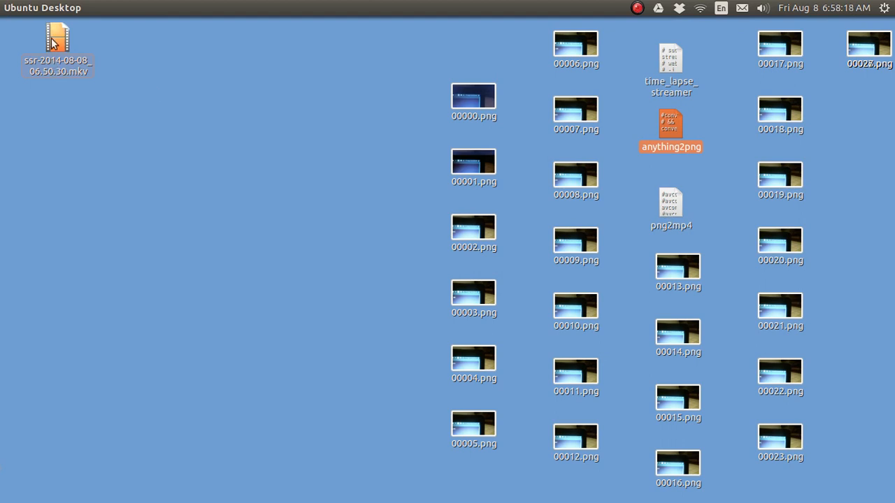
{"action": "mouse_move", "coordinate": [52, 72]}
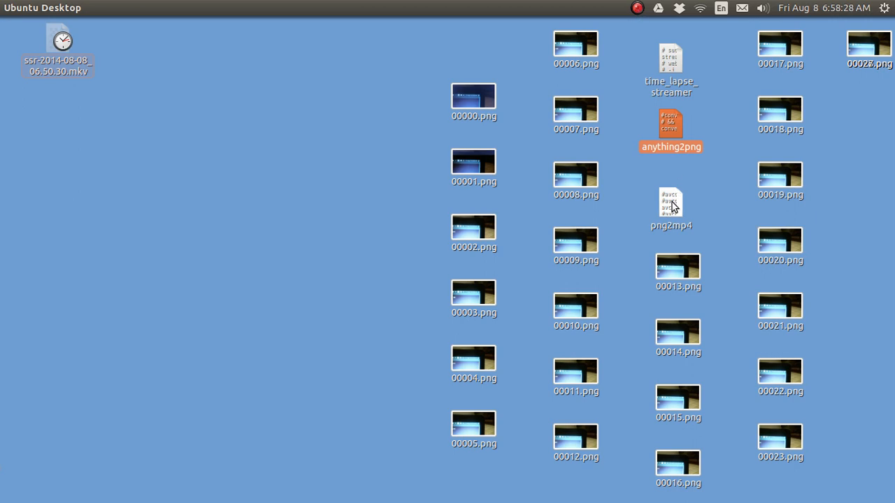
Display the png2mp4 script in gedit to read its avconv commands.
{"action": "left_click", "coordinate": [670, 204]}
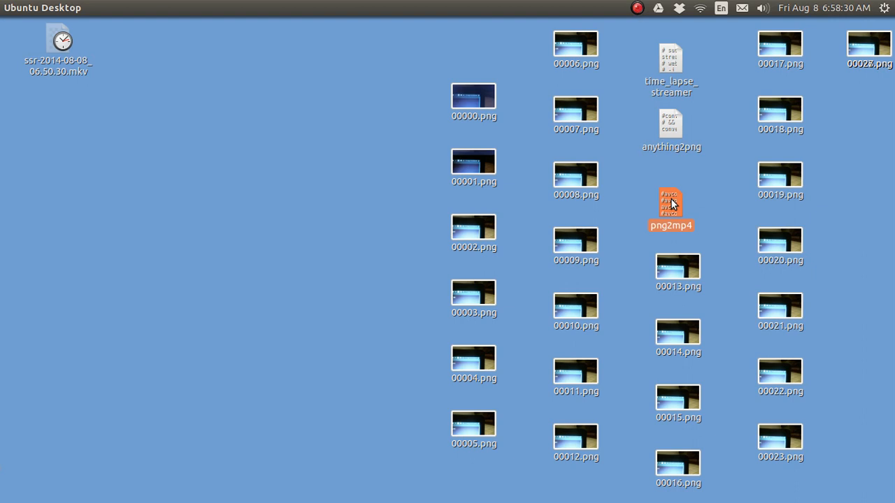
{"action": "double_click", "coordinate": [669, 205]}
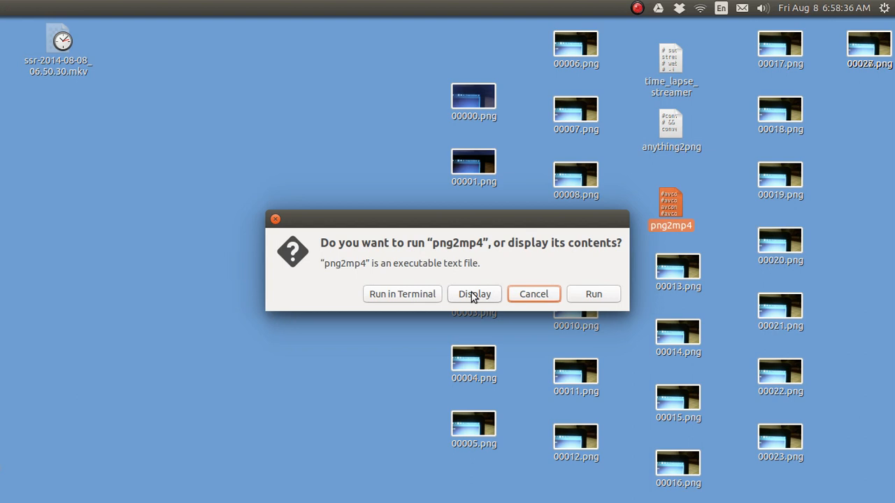
{"action": "left_click", "coordinate": [474, 293]}
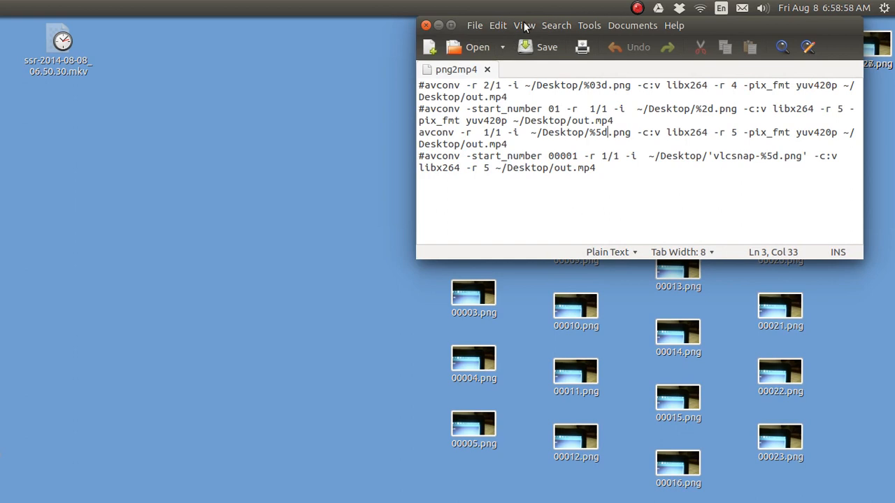
Set gedit's highlight mode to awk so png2mp4's commented avconv lines show in colour.
{"action": "left_click", "coordinate": [524, 25]}
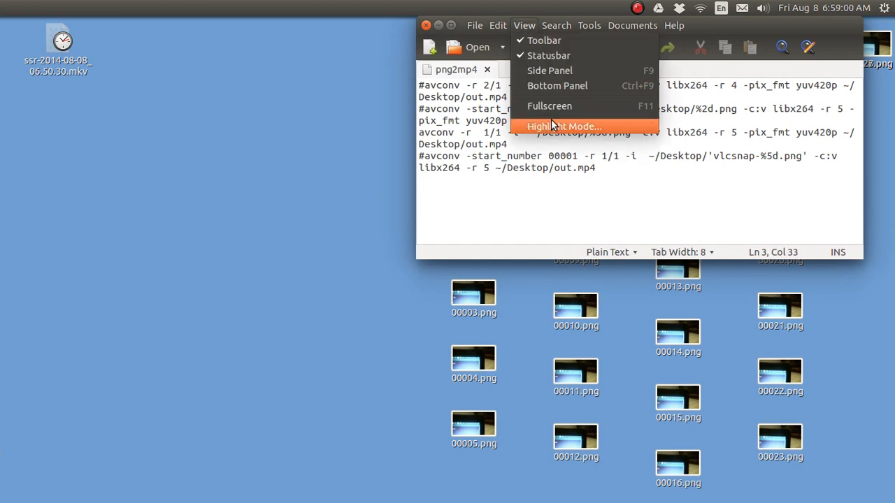
{"action": "left_click", "coordinate": [564, 126]}
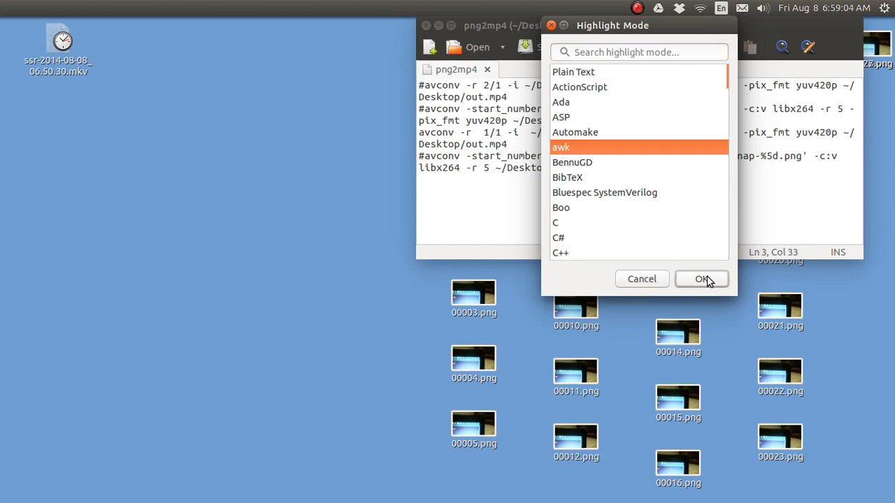
{"action": "left_click", "coordinate": [702, 279]}
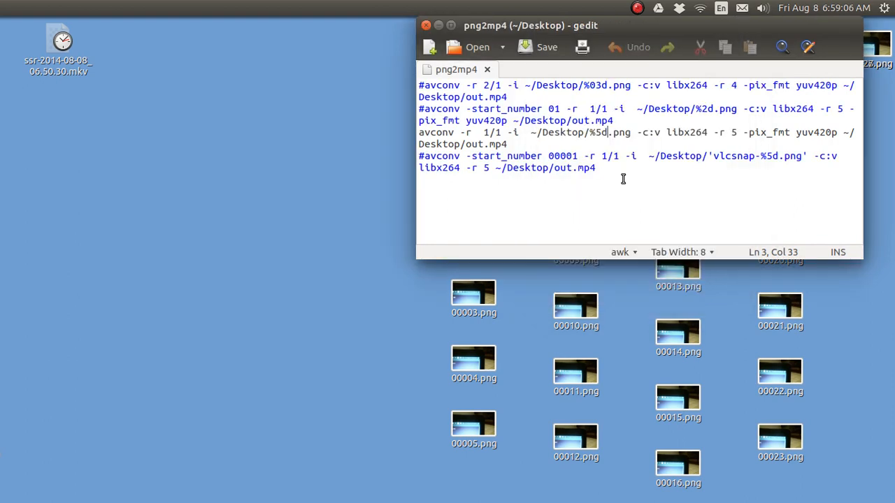
{"action": "double_click", "coordinate": [531, 25]}
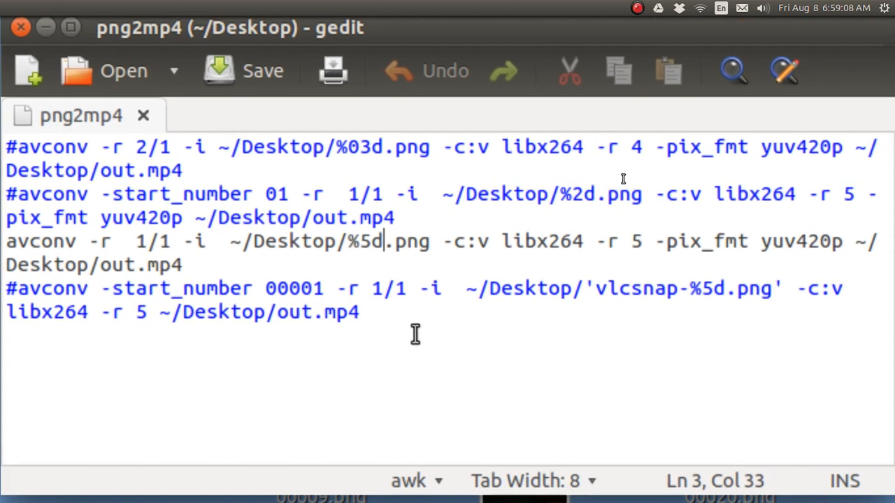
{"action": "mouse_move", "coordinate": [52, 255]}
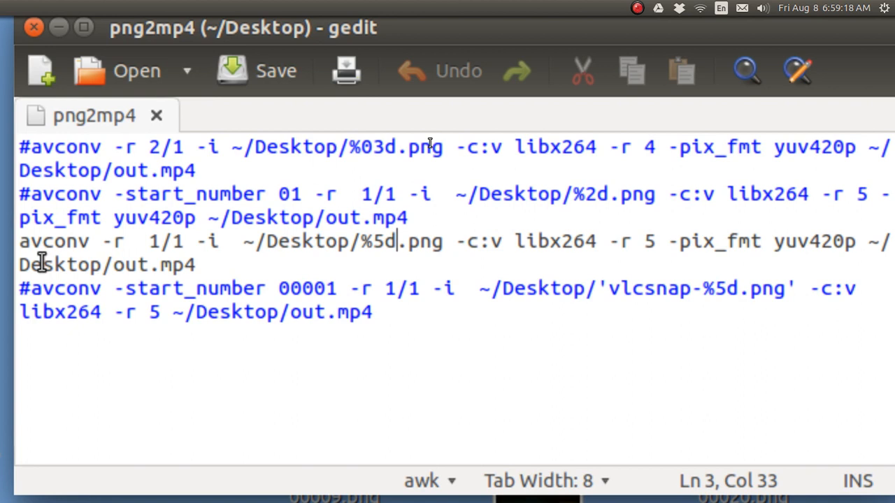
{"action": "mouse_move", "coordinate": [105, 264]}
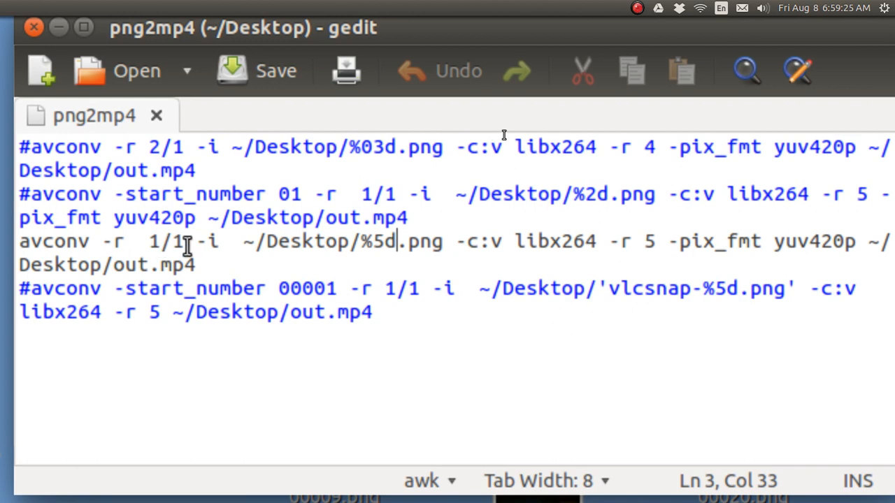
{"action": "mouse_move", "coordinate": [193, 253]}
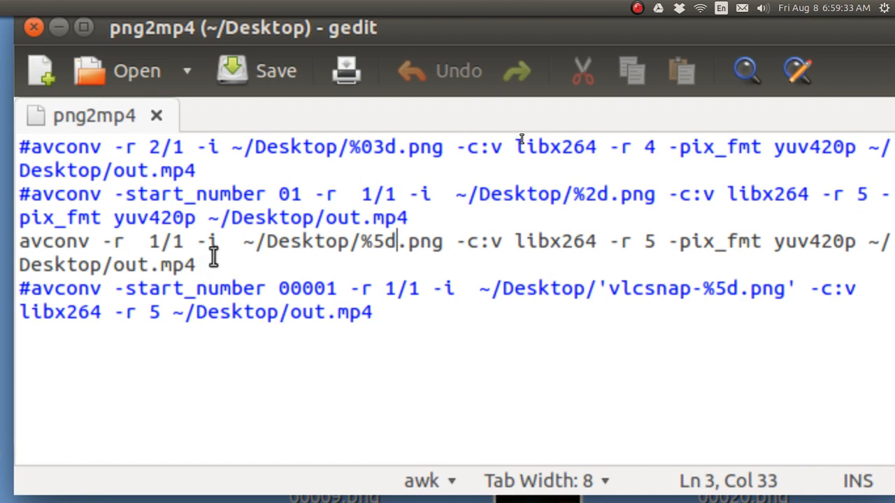
{"action": "mouse_move", "coordinate": [392, 264]}
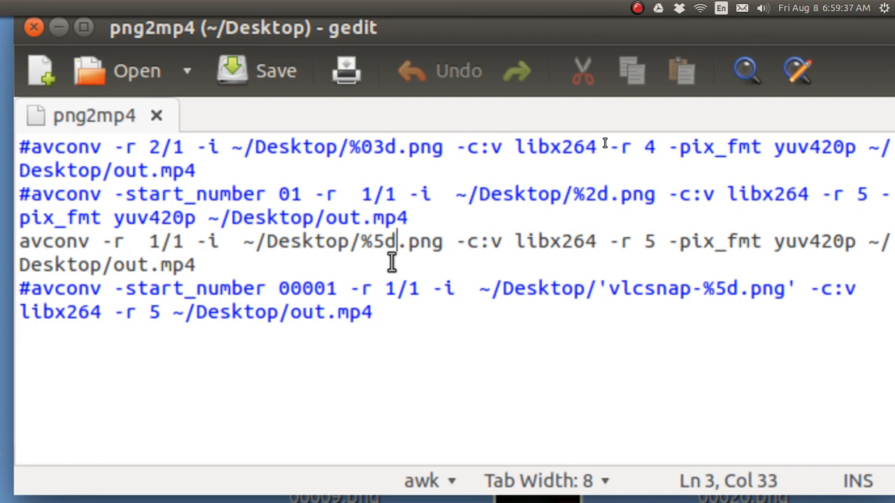
{"action": "mouse_move", "coordinate": [457, 271]}
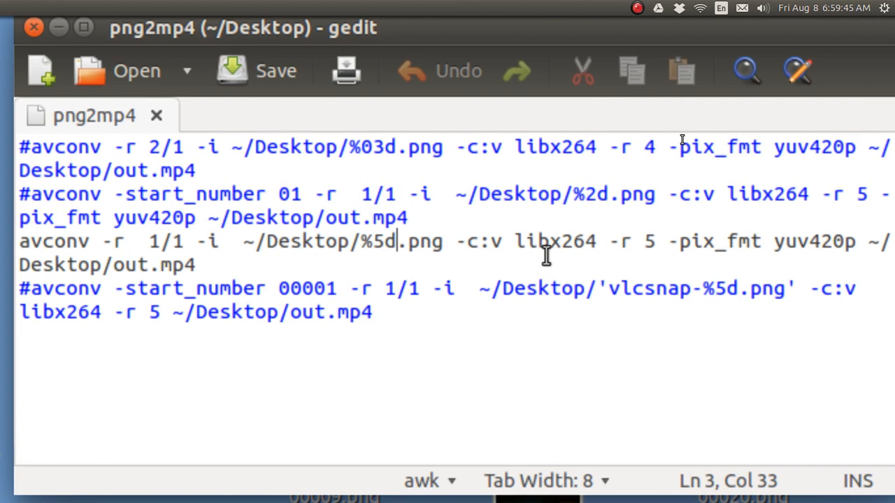
{"action": "mouse_move", "coordinate": [629, 266]}
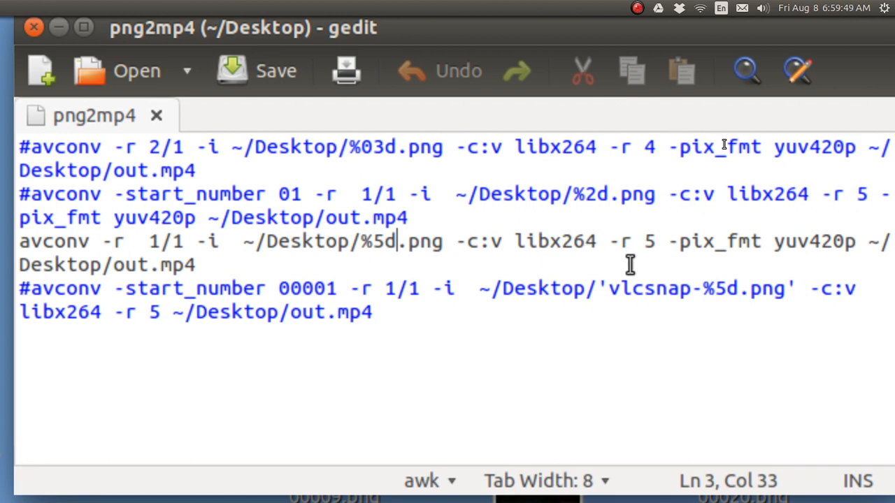
{"action": "mouse_move", "coordinate": [669, 261]}
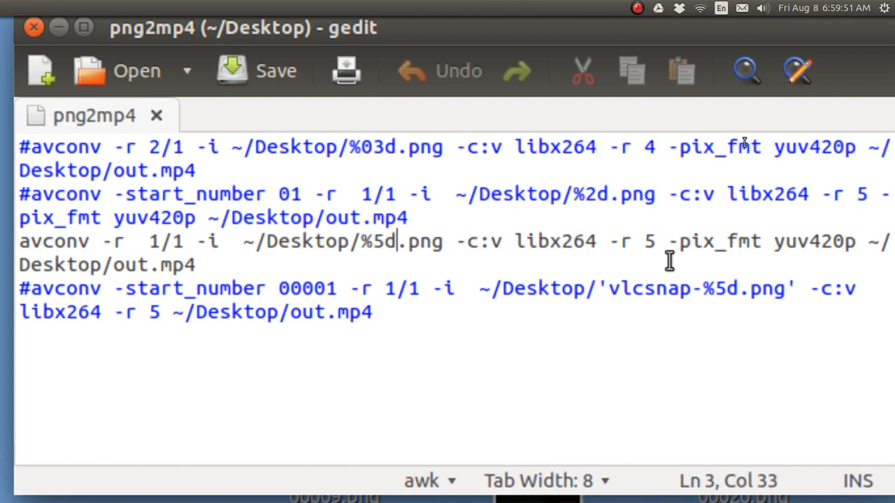
{"action": "mouse_move", "coordinate": [685, 264]}
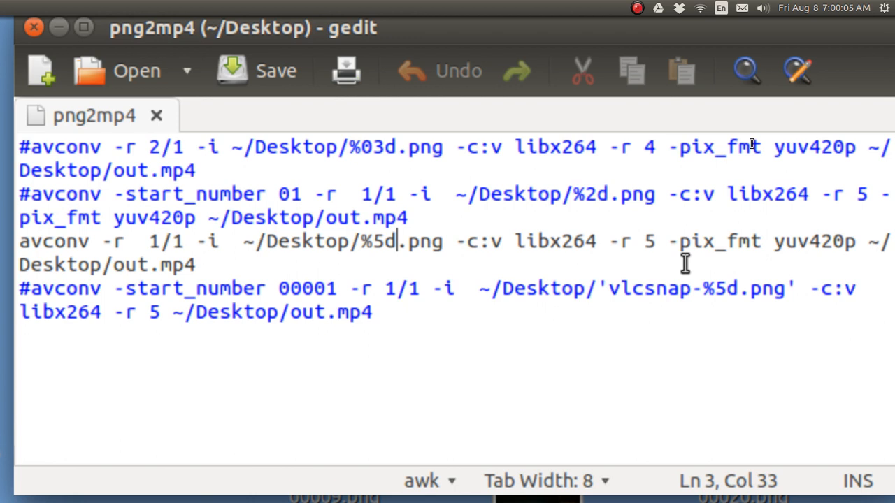
{"action": "mouse_move", "coordinate": [875, 266]}
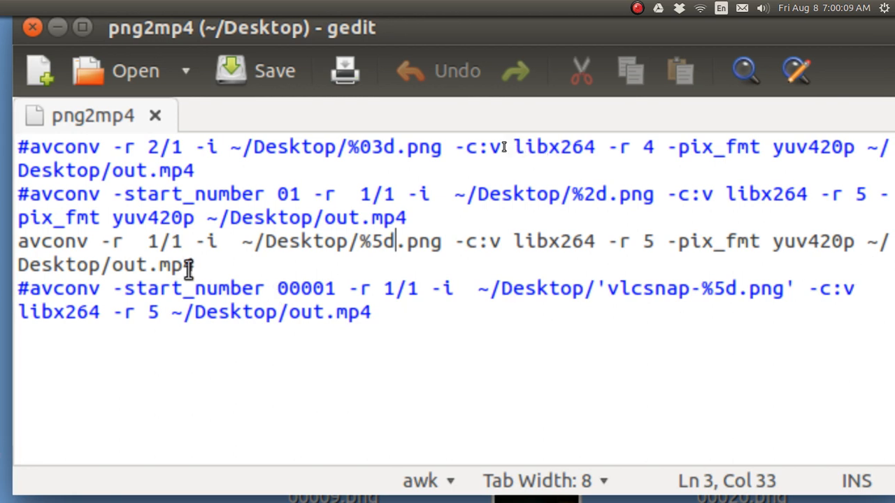
{"action": "mouse_move", "coordinate": [210, 265]}
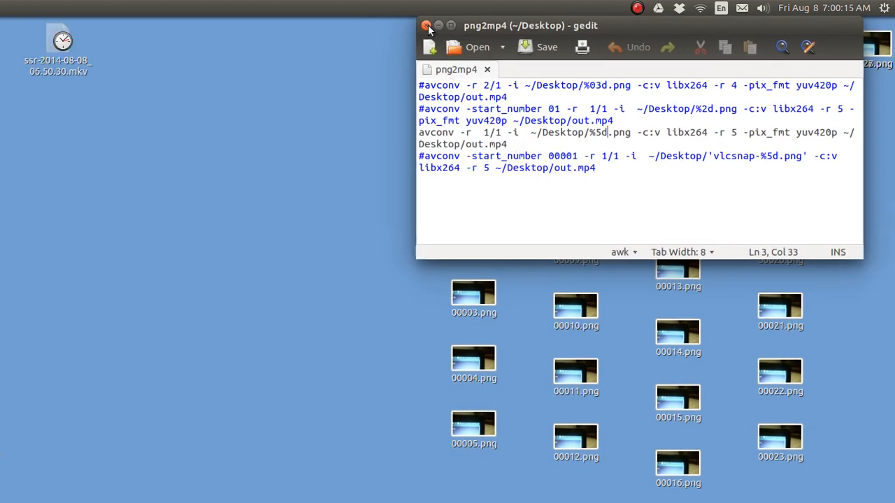
Close gedit and run png2mp4 in a terminal so avconv encodes the PNGs into out.mp4.
{"action": "left_click", "coordinate": [426, 25]}
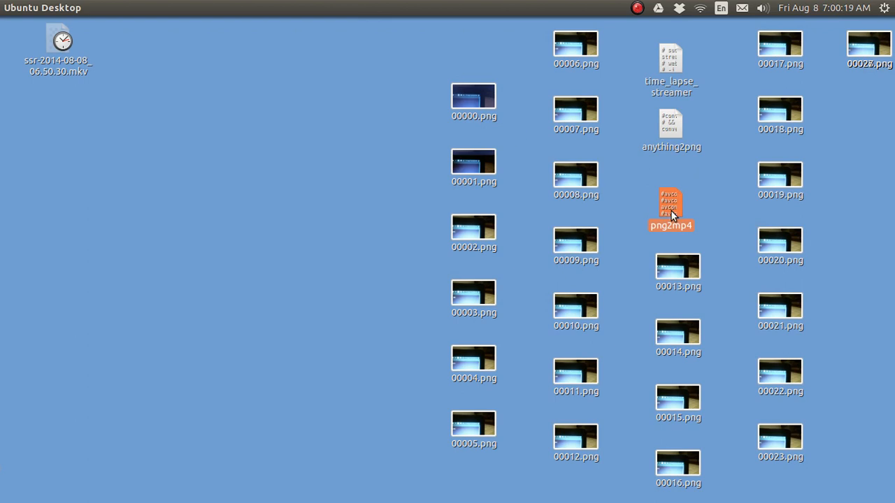
{"action": "double_click", "coordinate": [669, 205]}
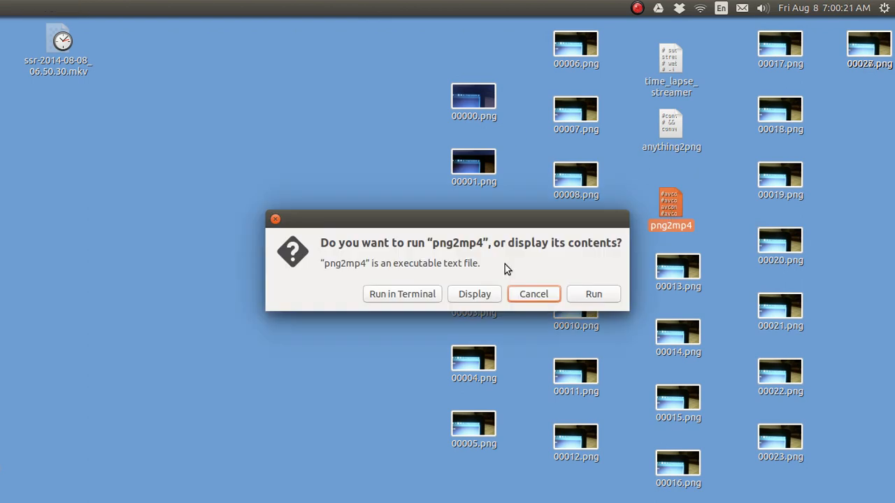
{"action": "mouse_move", "coordinate": [402, 293]}
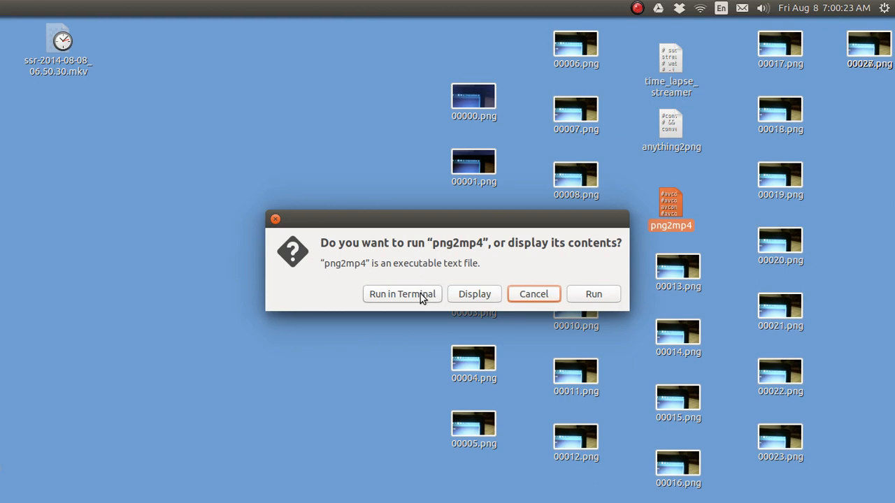
{"action": "left_click", "coordinate": [402, 294]}
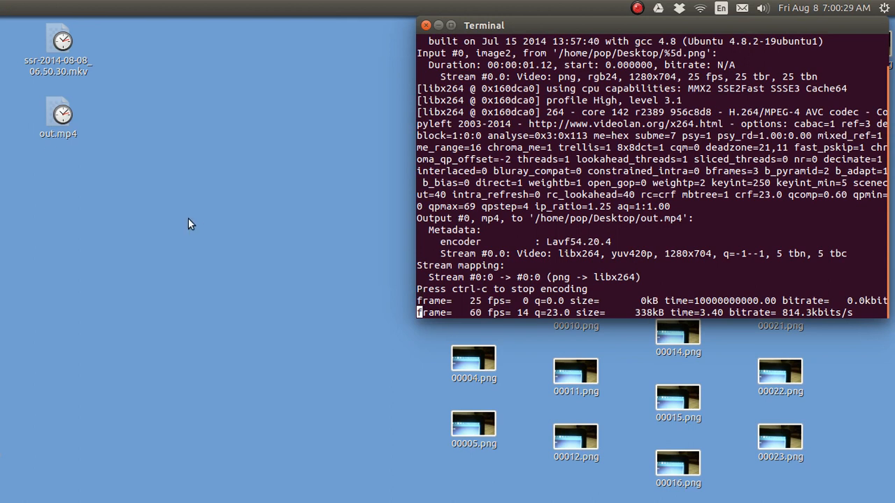
{"action": "mouse_move", "coordinate": [103, 150]}
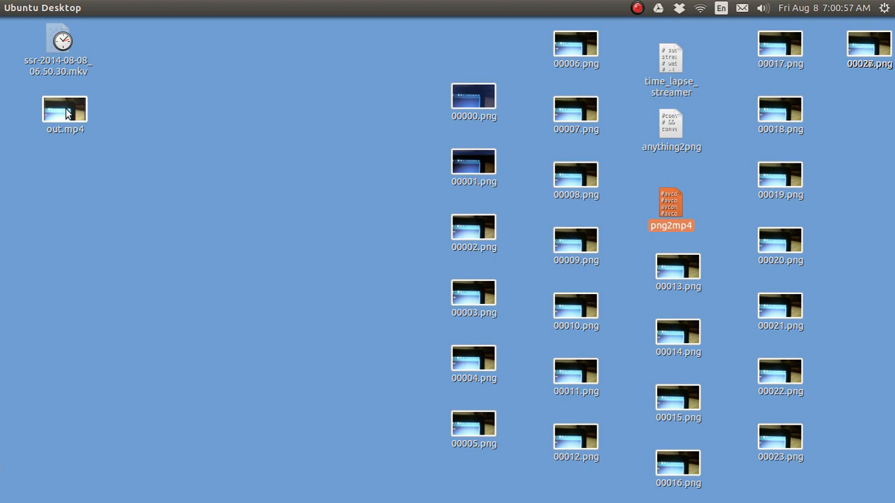
{"action": "double_click", "coordinate": [64, 108]}
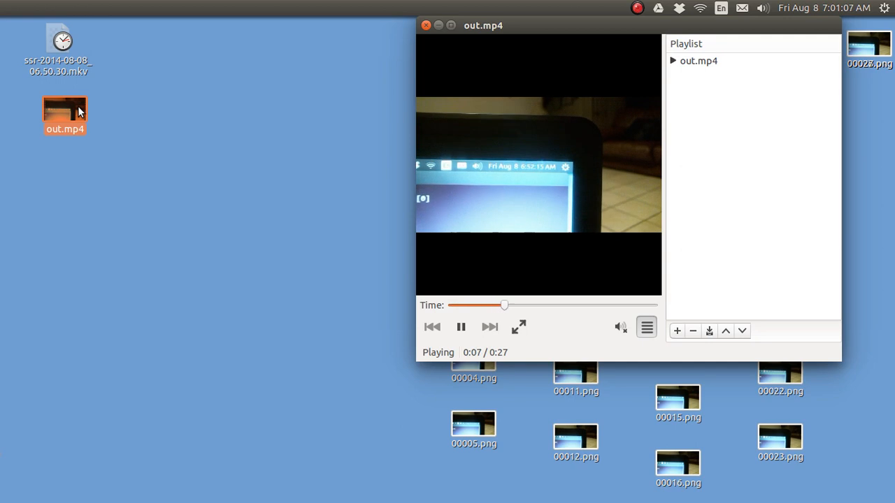
{"action": "left_click", "coordinate": [426, 25]}
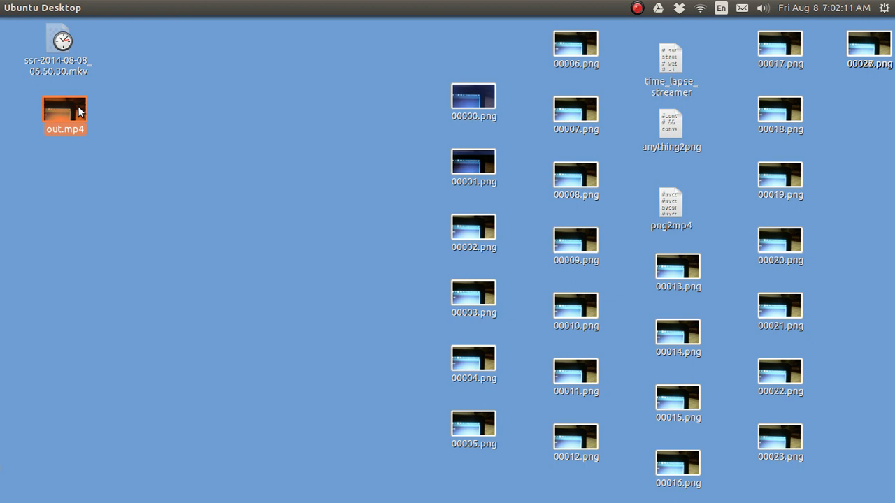
{"action": "mouse_move", "coordinate": [264, 56]}
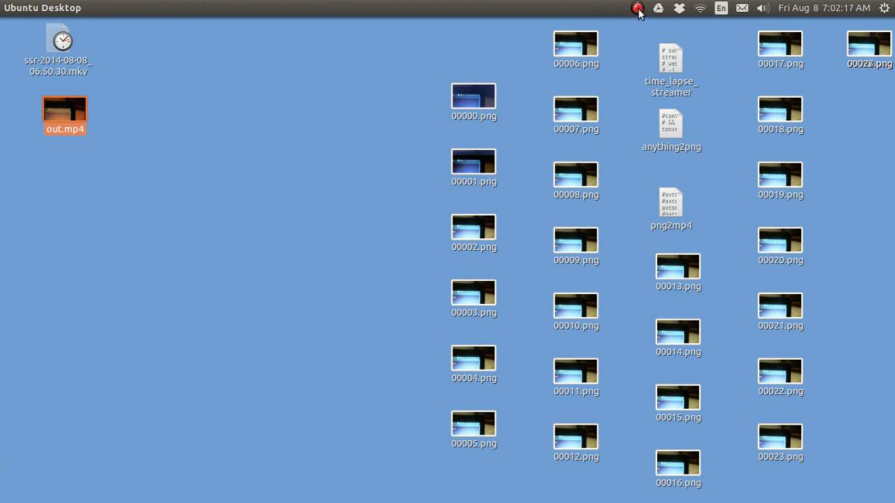
Show the SimpleScreenRecorder tray menu with its pause, cancel, save and quit options.
{"action": "left_click", "coordinate": [637, 7]}
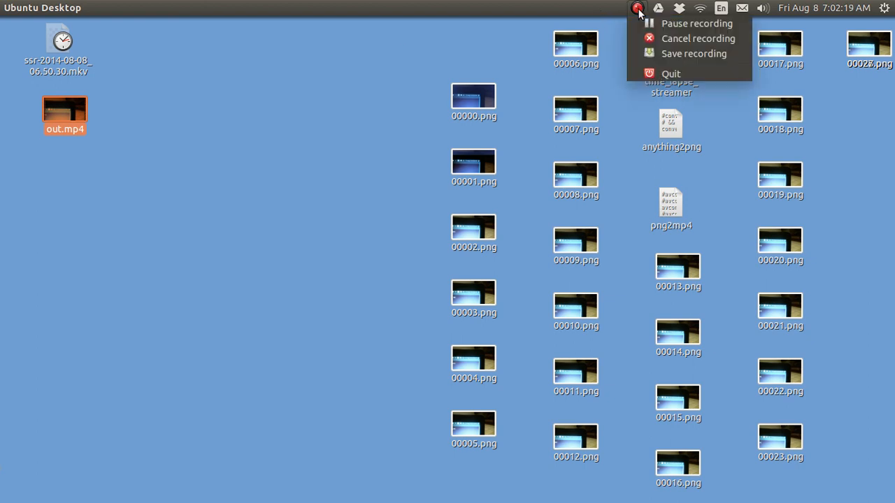